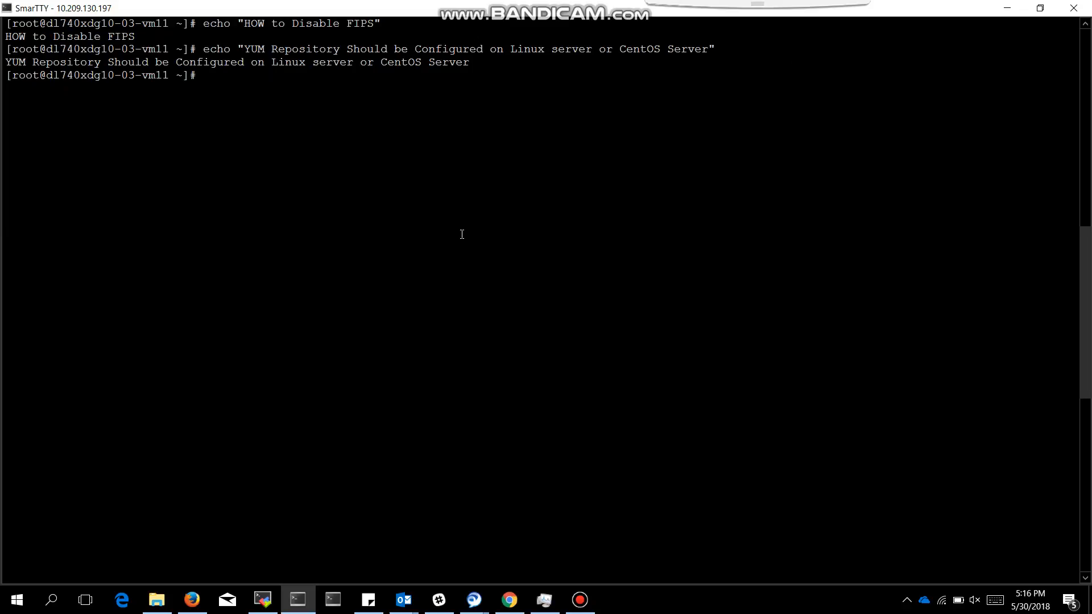
pyautogui.moveTo(404, 158)
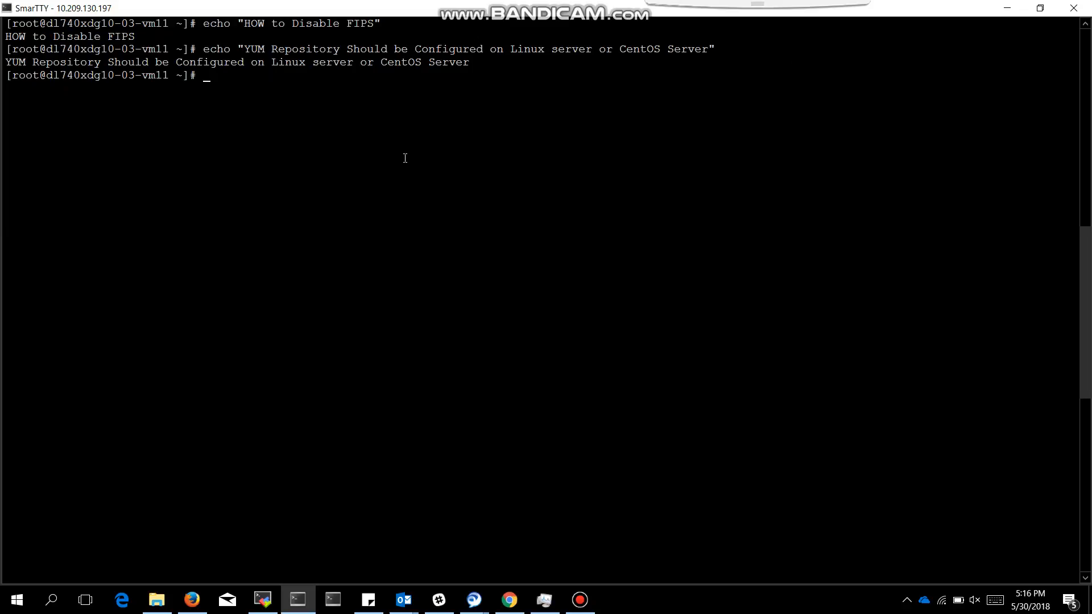
# Remove the dracut-fips packages with yum and start renaming the initramfs image to .FIPS-bak.
pyautogui.write('yum remove dracut-fips\\*')
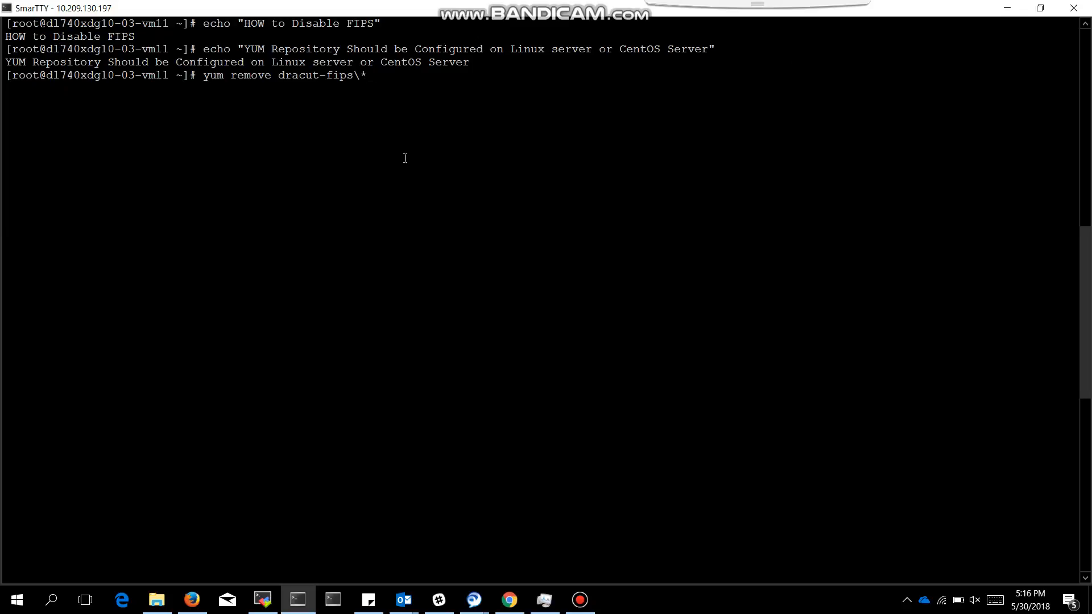
pyautogui.press('Return')
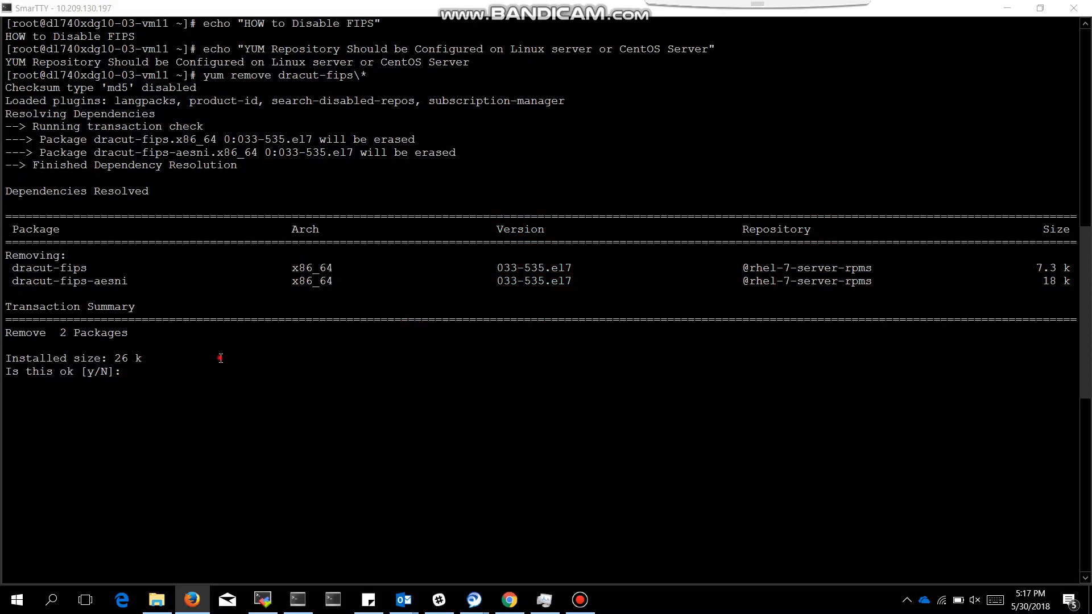
pyautogui.write('y')
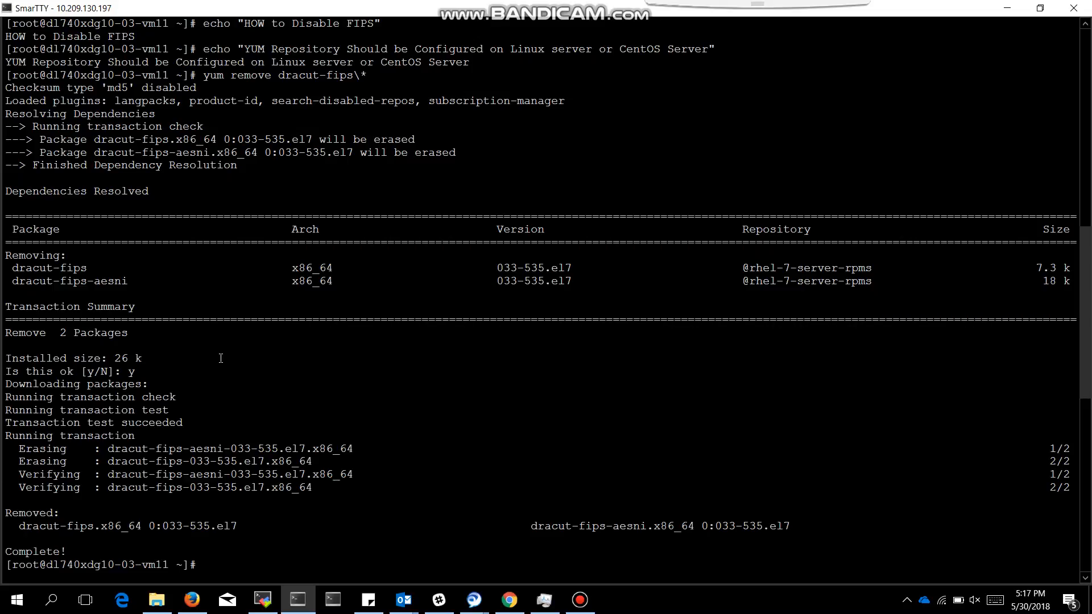
pyautogui.write('mv -v /boot/initramfs-$(uname -r).img{,.FIPS-bak}')
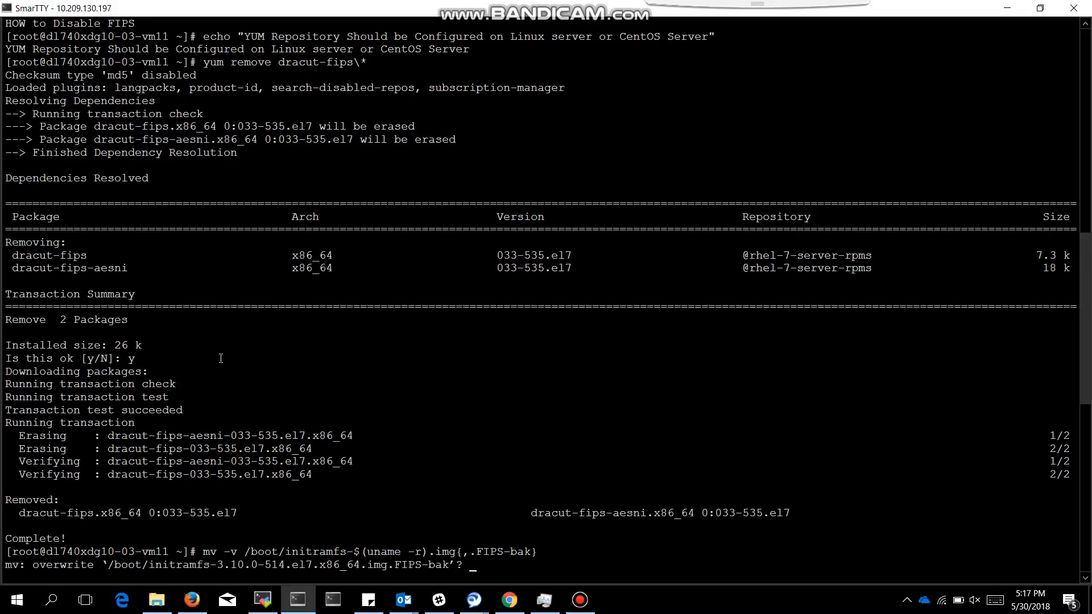
# Confirm overwriting the initramfs .FIPS-bak backup, then regenerate the initramfs with dracut -f.
pyautogui.write('y')
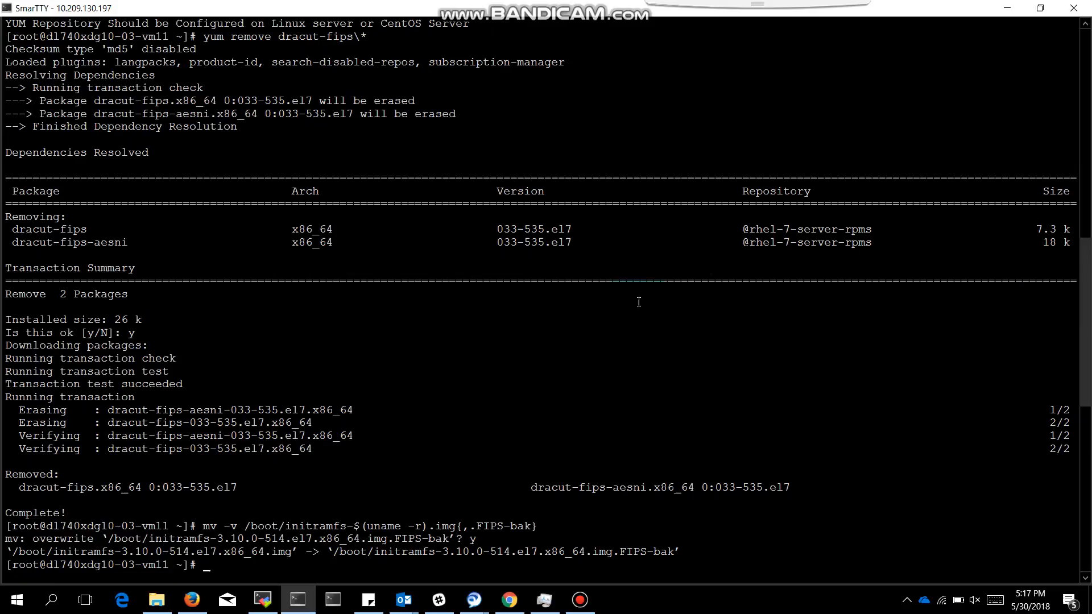
pyautogui.write('dra')
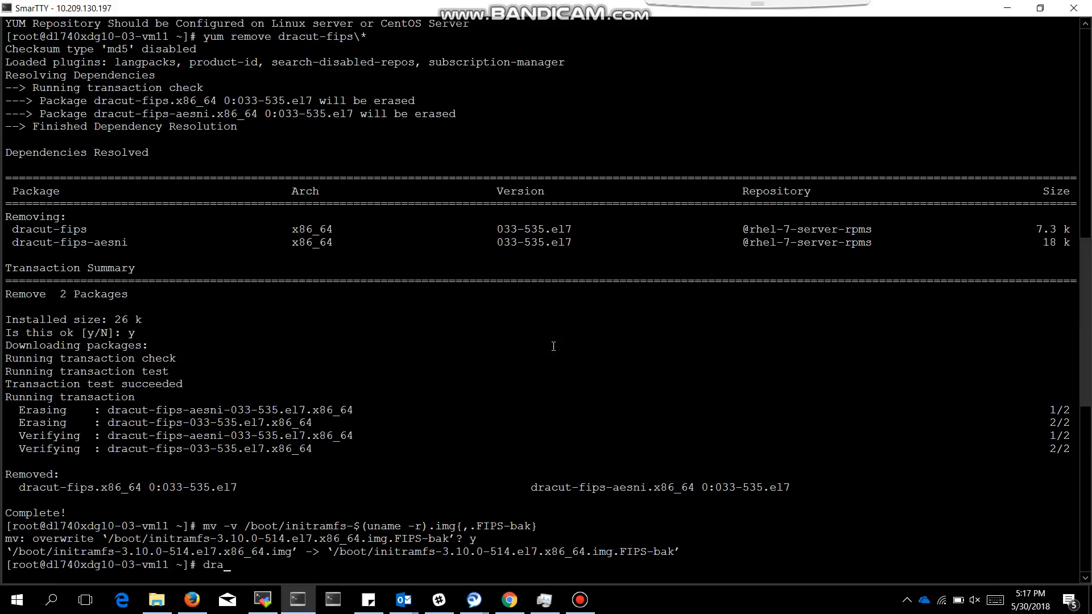
pyautogui.write('cut -f')
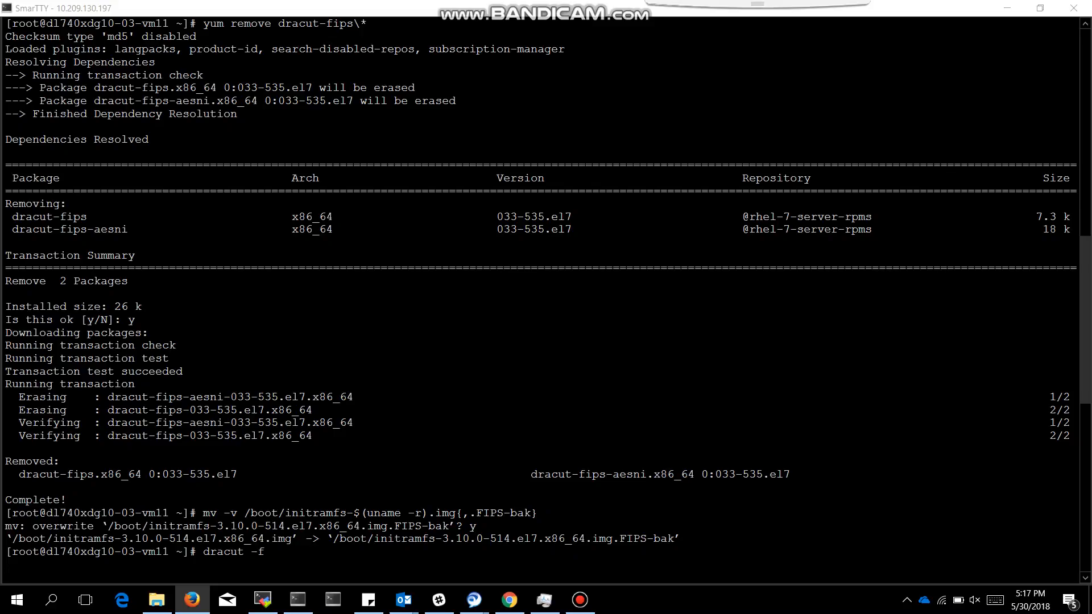
pyautogui.press('Return')
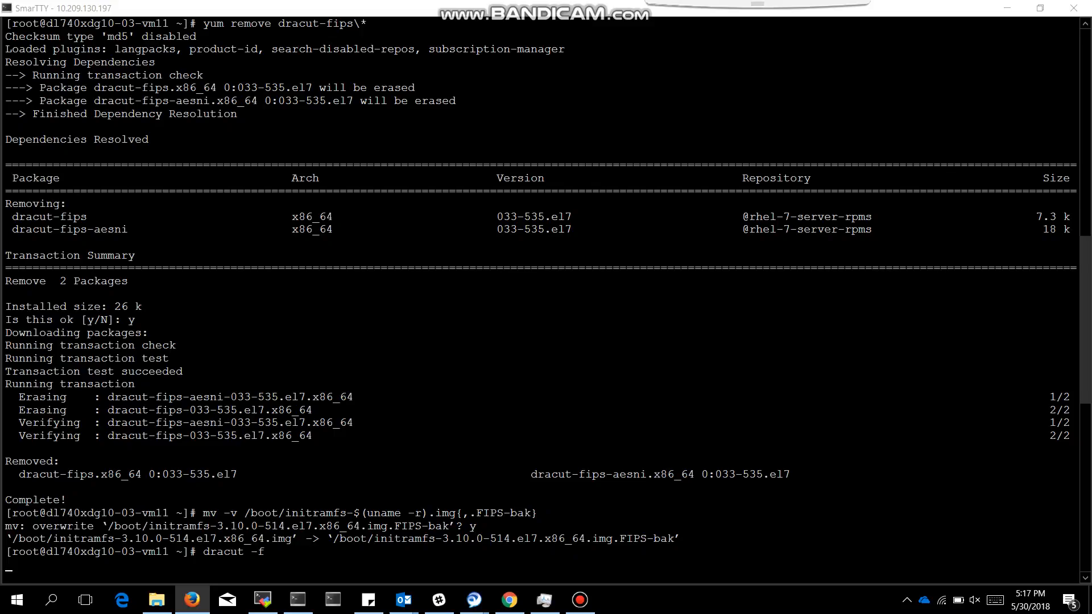
pyautogui.moveTo(483, 375)
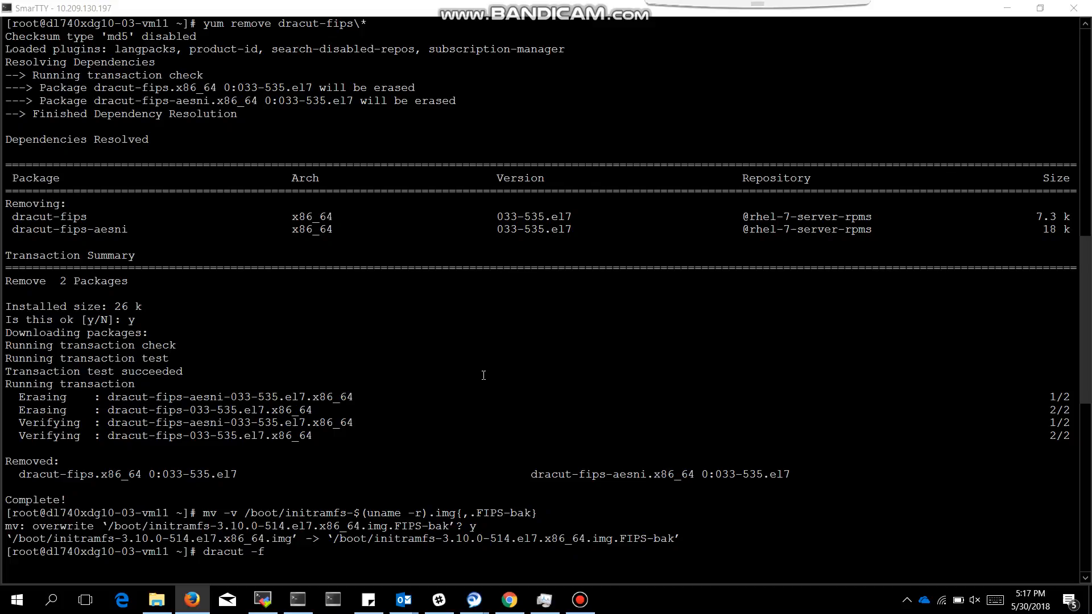
pyautogui.press('Return')
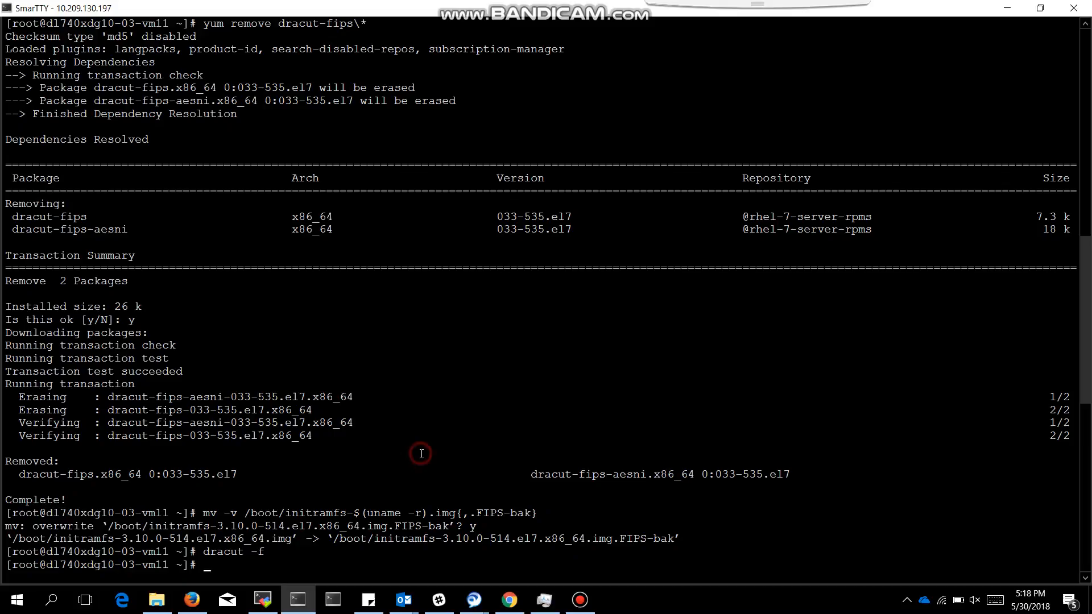
# Remove fips=1 from all kernels' boot arguments with grubby and start rebooting the server.
pyautogui.write('grubby --update-kernel=ALL --remove-args=fips=1')
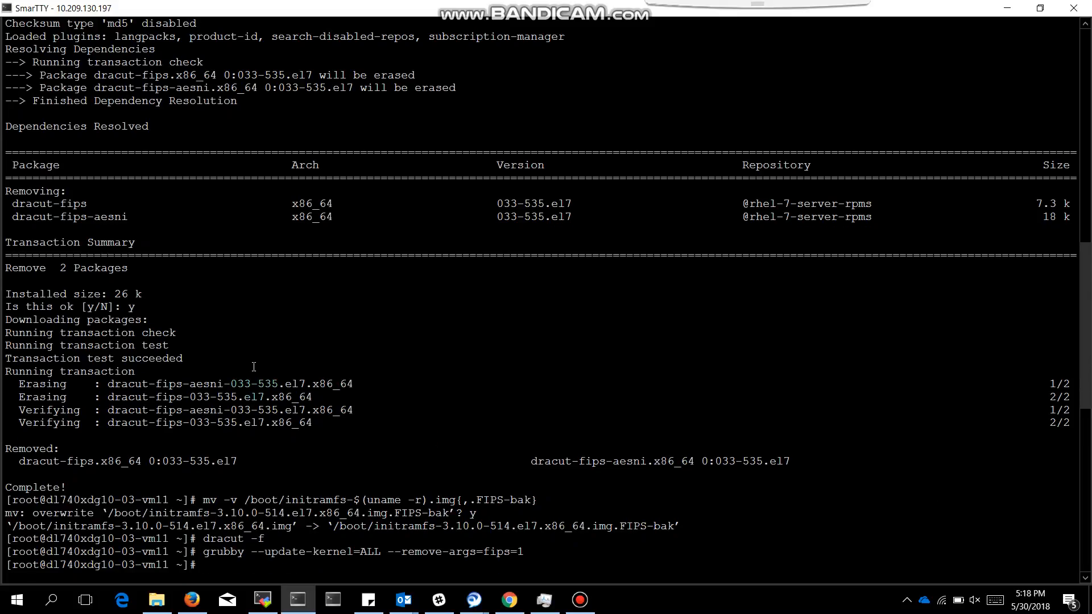
pyautogui.write('reb')
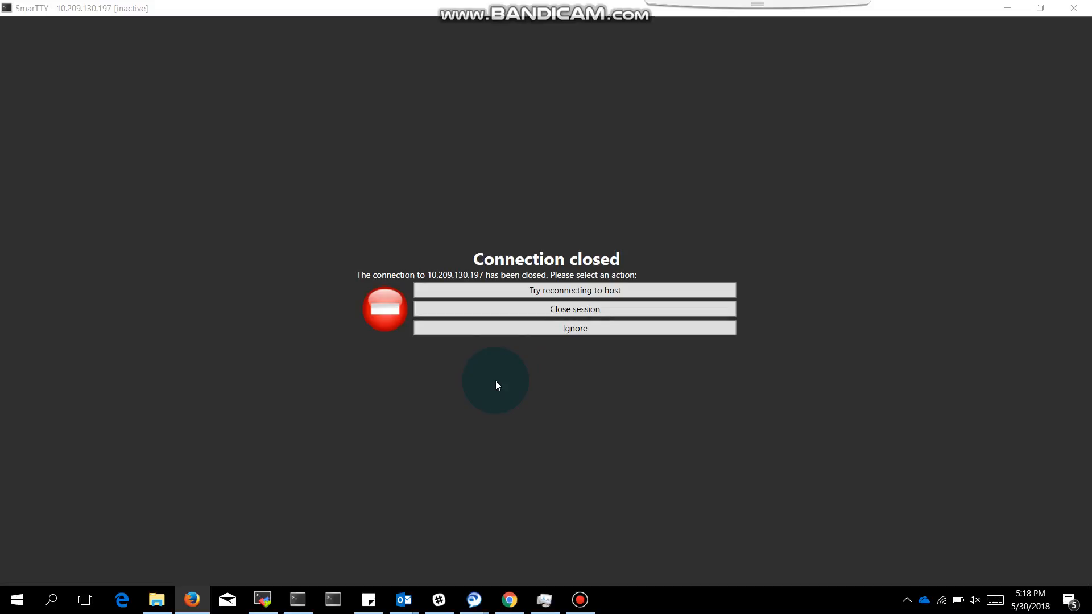
pyautogui.moveTo(564, 291)
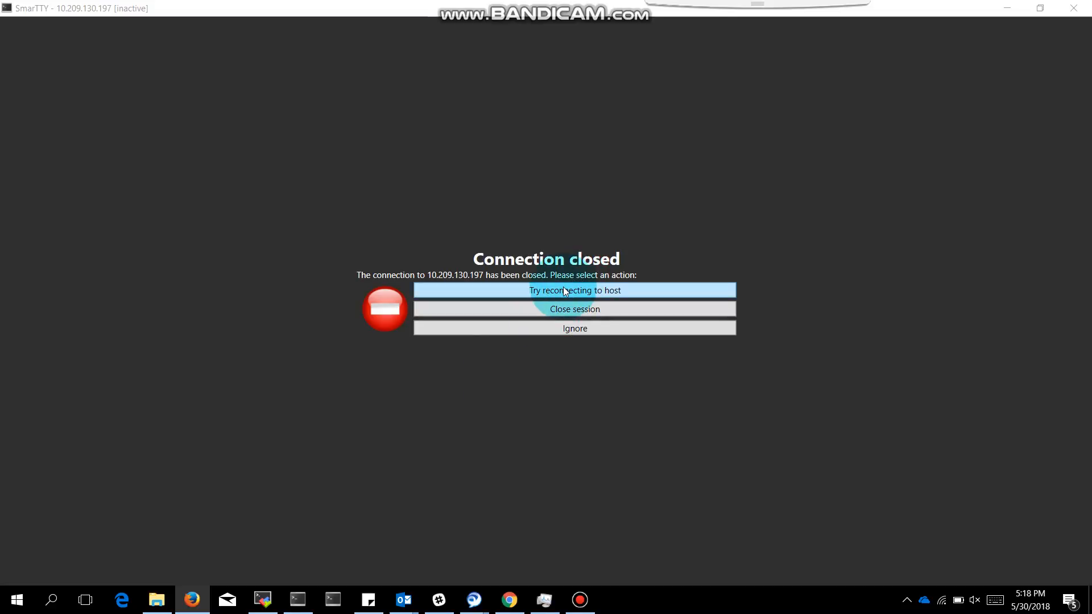
# Reconnect to the rebooted server from the Connection closed dialog for a fresh root prompt.
pyautogui.click(574, 290)
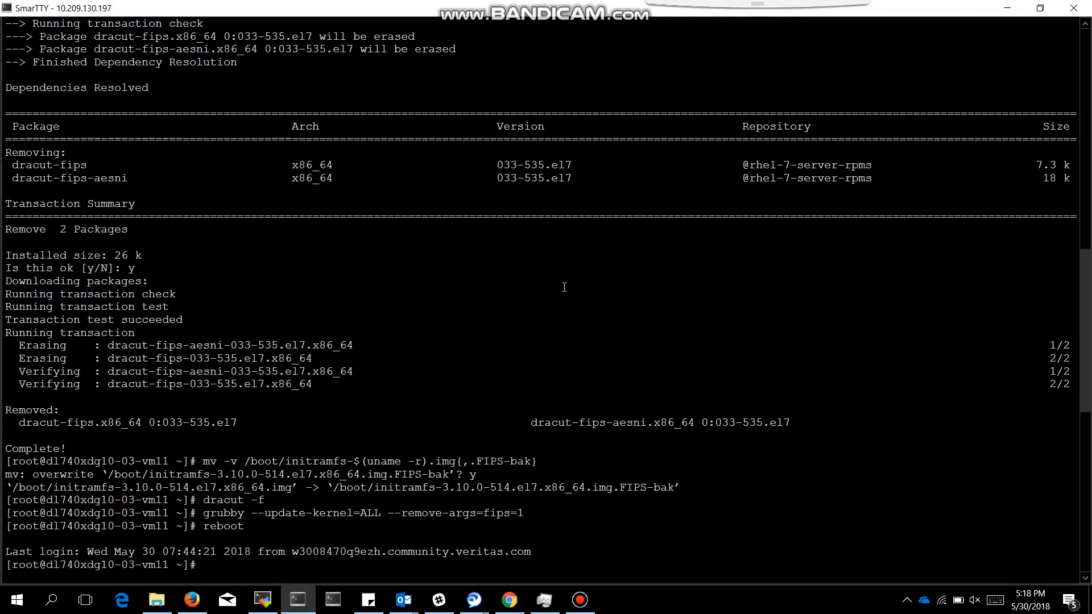
pyautogui.moveTo(512, 347)
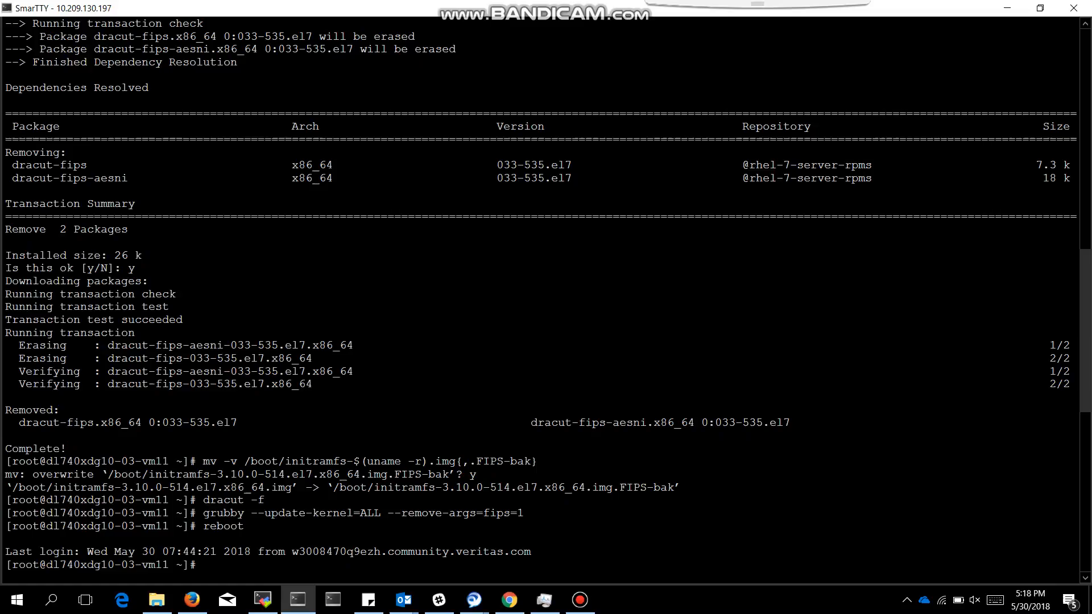
pyautogui.click(191, 599)
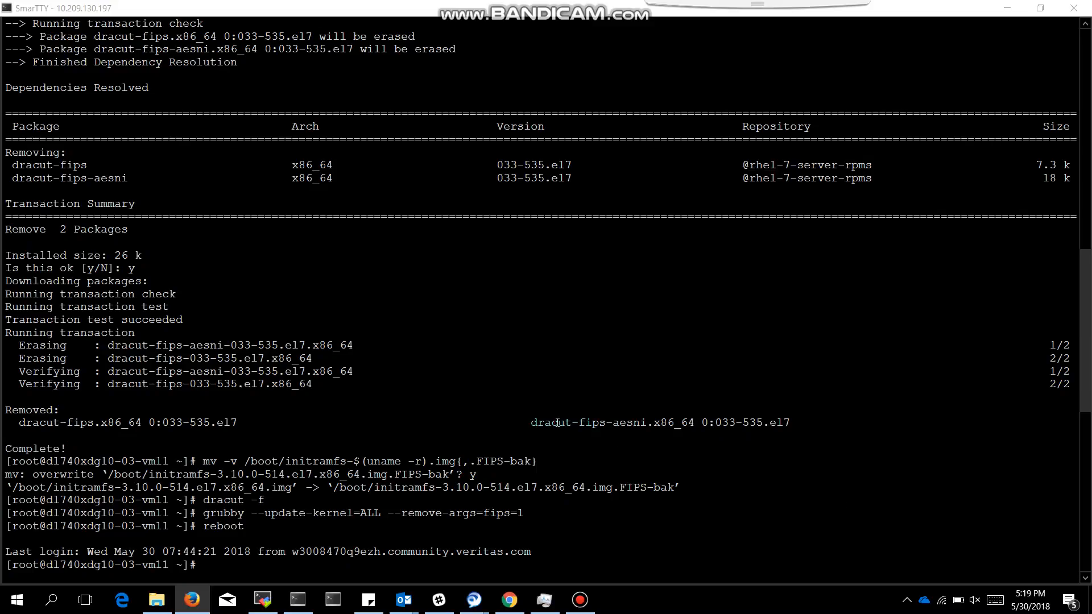
# Check that sysctl crypto.fips_enabled reports 0, then begin typing an echo closing message.
pyautogui.write('sysctl crypto.fips_enabled')
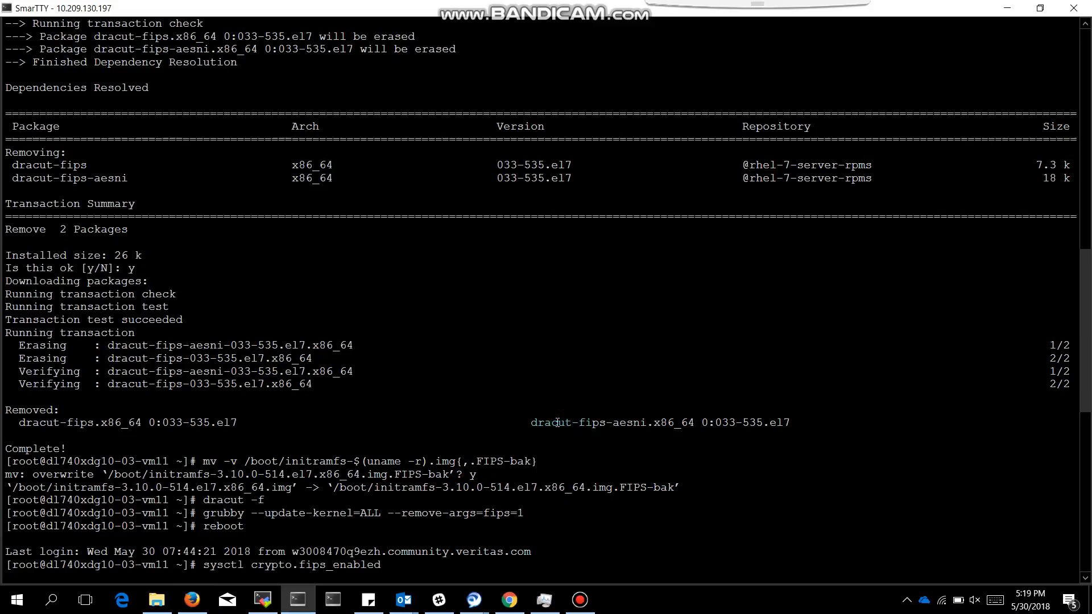
pyautogui.press('Return')
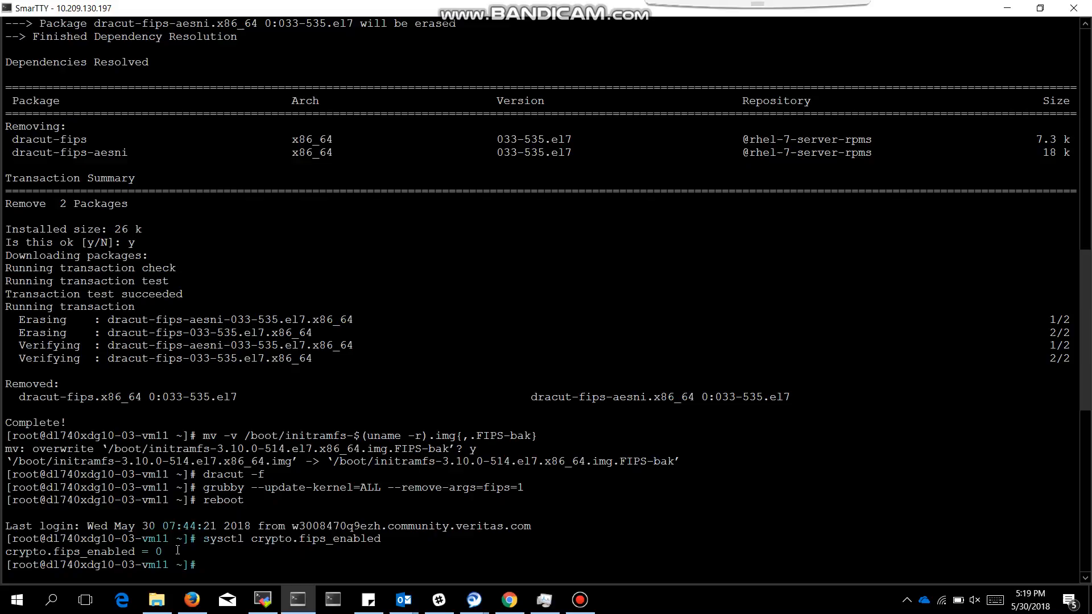
pyautogui.write('echo "')
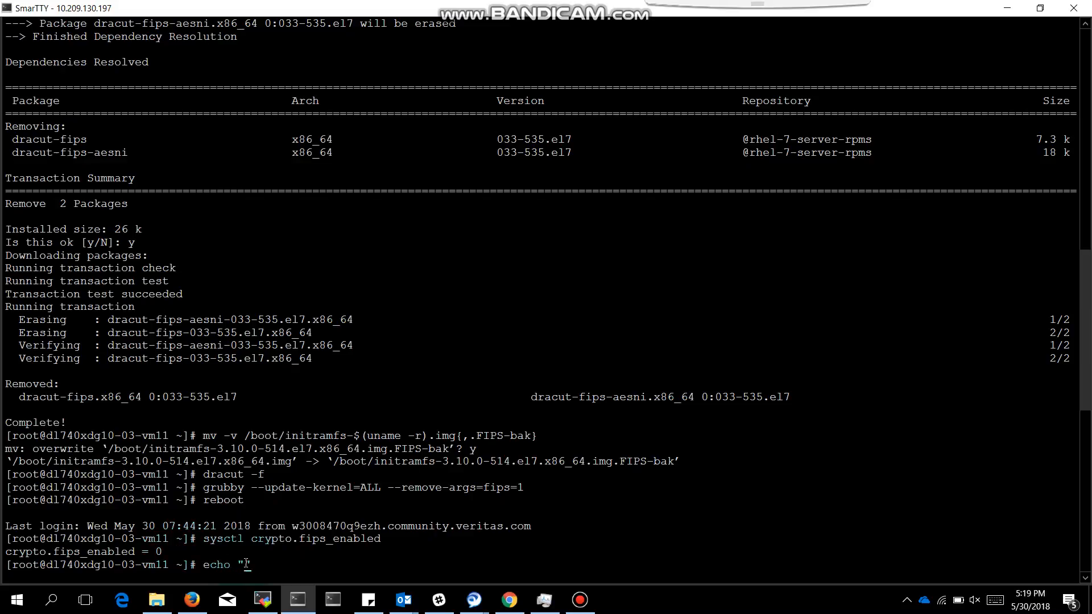
pyautogui.write('han y"')
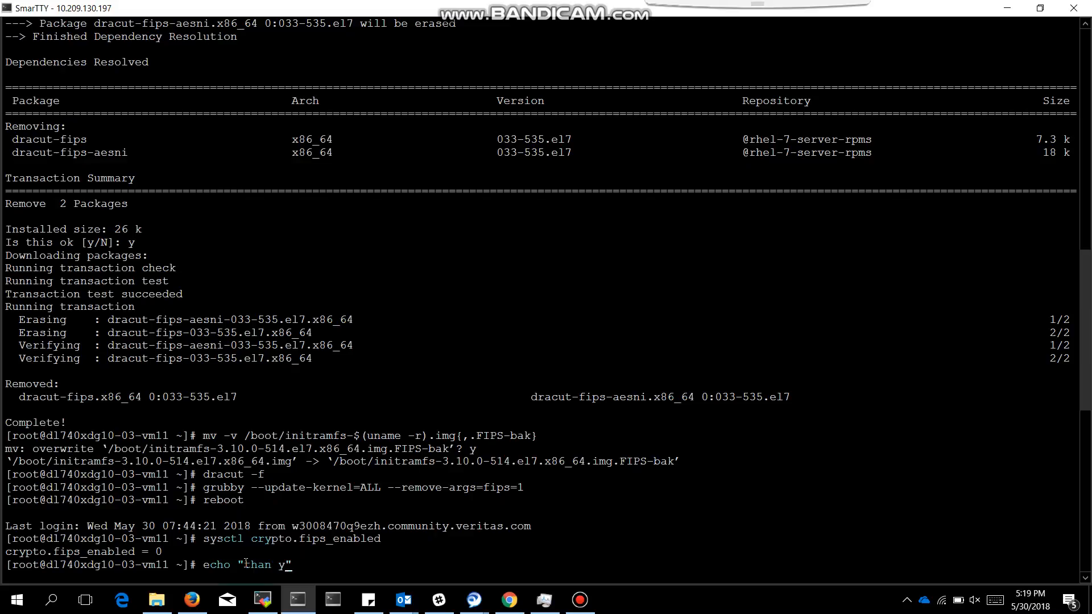